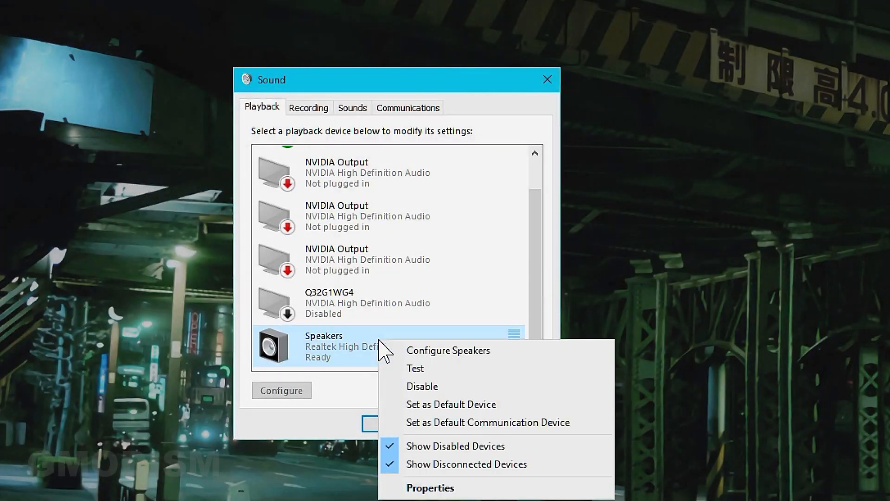
Step: After a failed Realtek test tone, auto-search for a newer Realtek High Definition Audio driver
{"action": "left_click", "coordinate": [415, 368]}
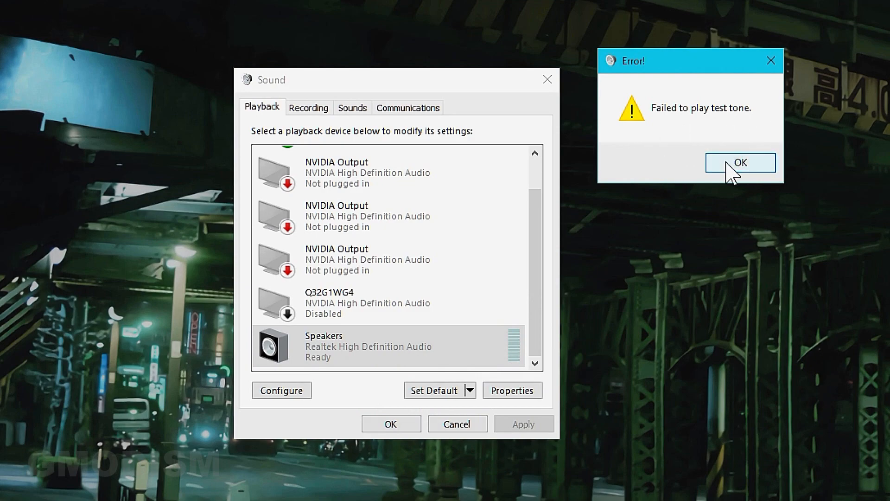
{"action": "left_click", "coordinate": [740, 163]}
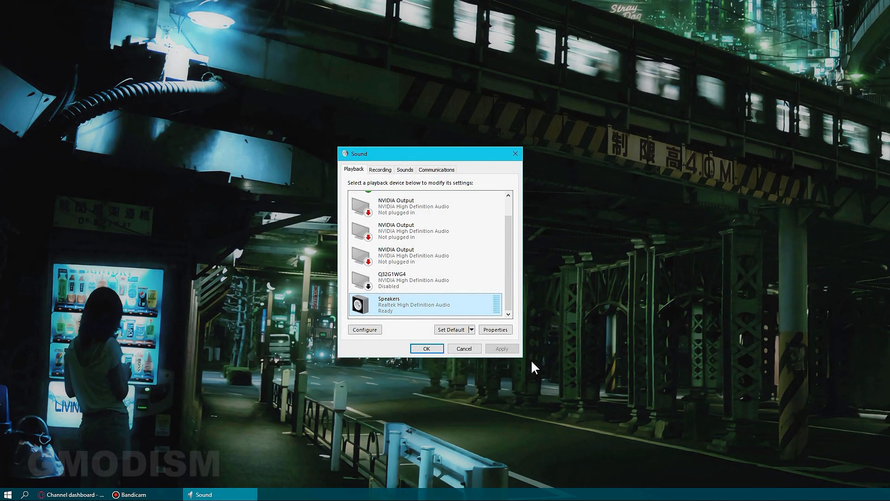
{"action": "mouse_move", "coordinate": [483, 445]}
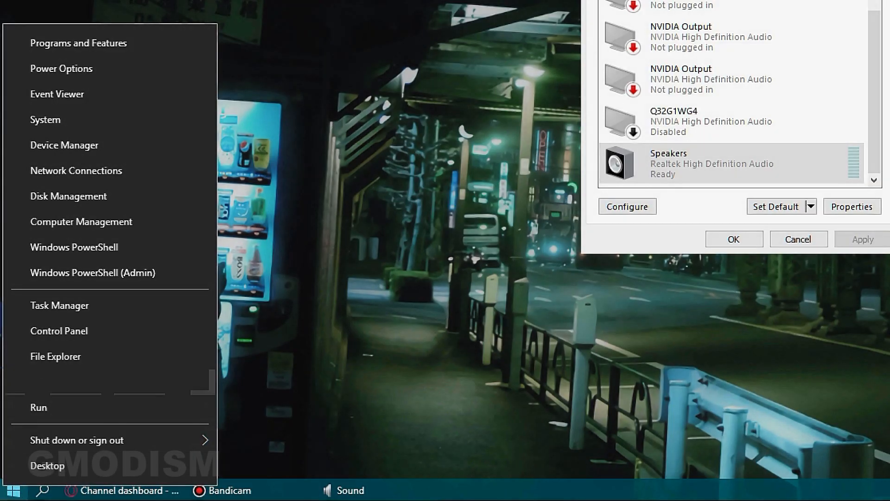
{"action": "left_click", "coordinate": [64, 144]}
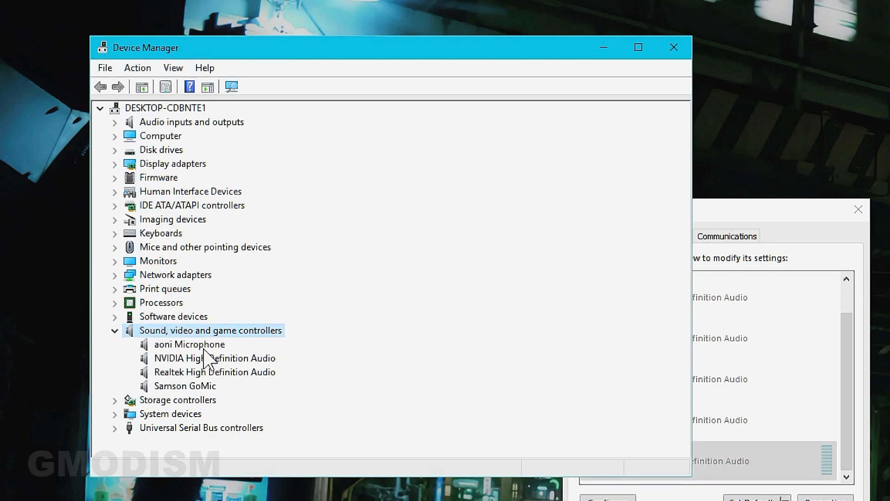
{"action": "mouse_move", "coordinate": [223, 393]}
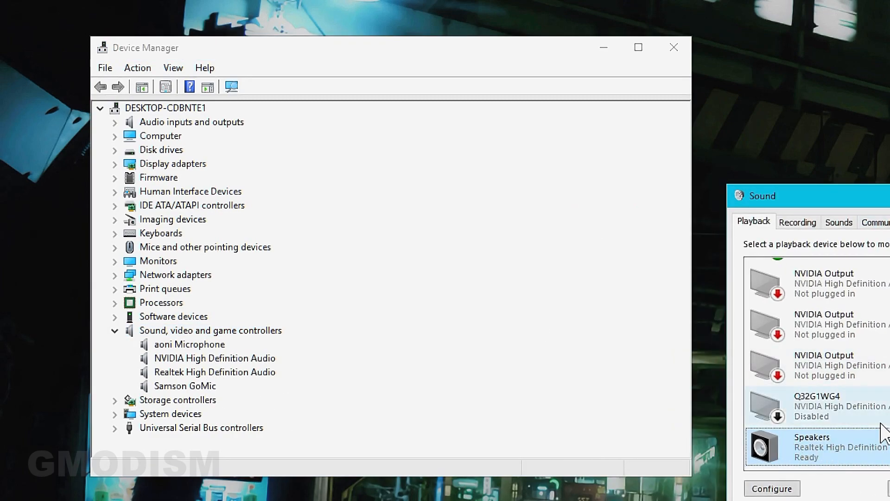
{"action": "double_click", "coordinate": [215, 371]}
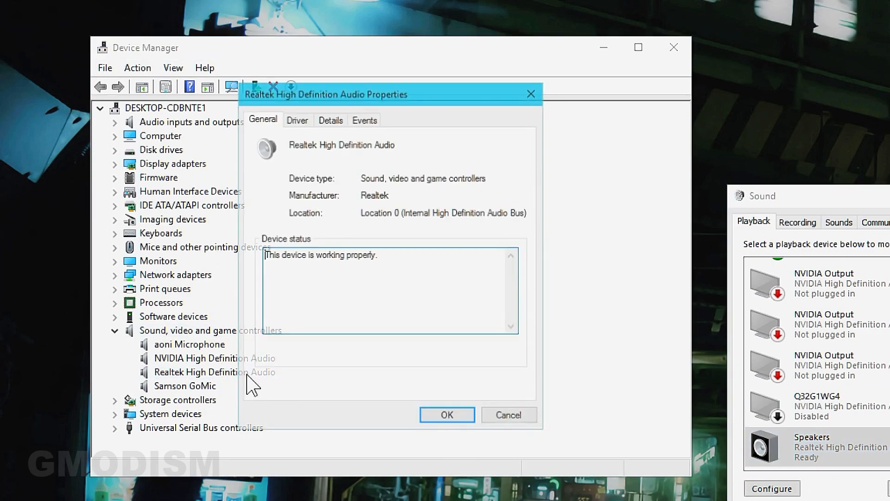
{"action": "left_click", "coordinate": [447, 414]}
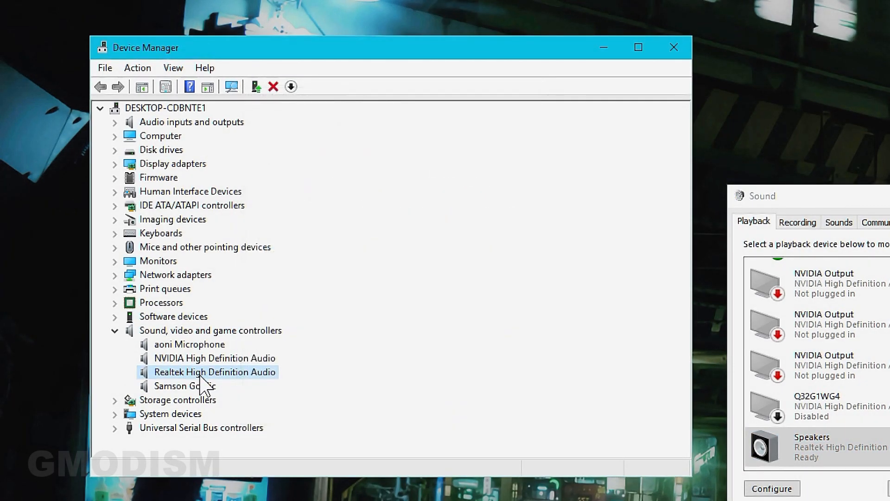
{"action": "left_click", "coordinate": [215, 371]}
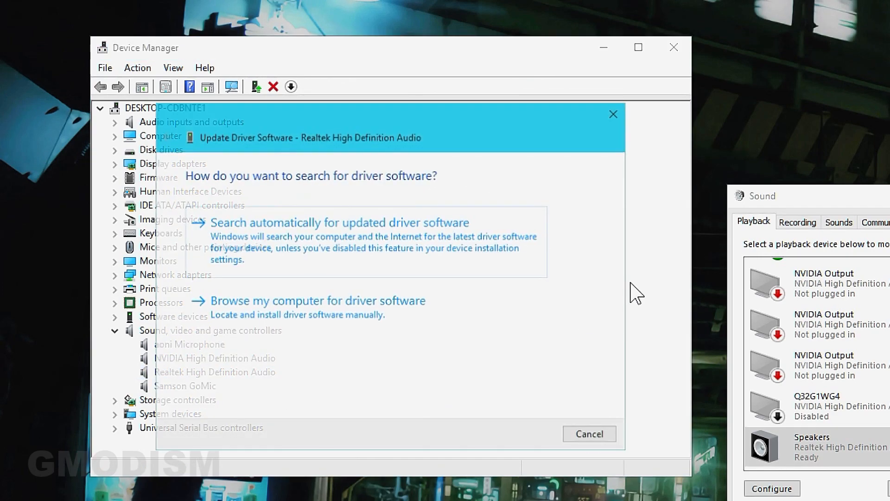
{"action": "left_click", "coordinate": [339, 222]}
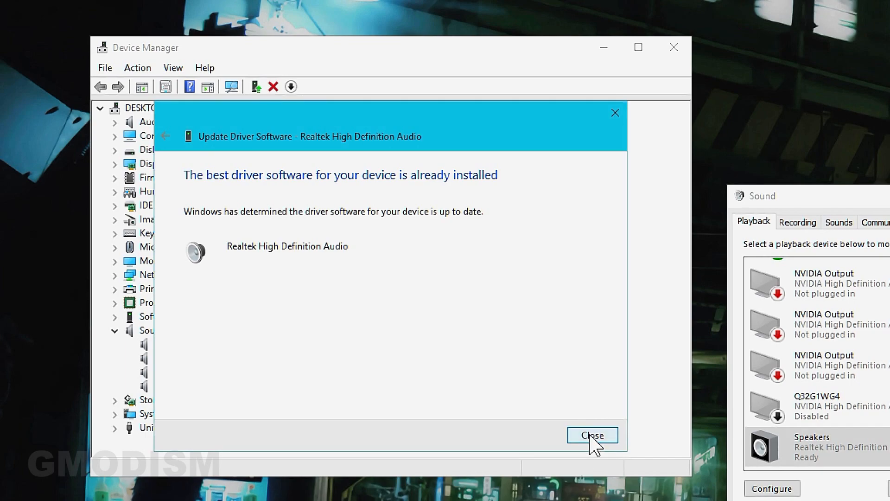
{"action": "left_click", "coordinate": [593, 435]}
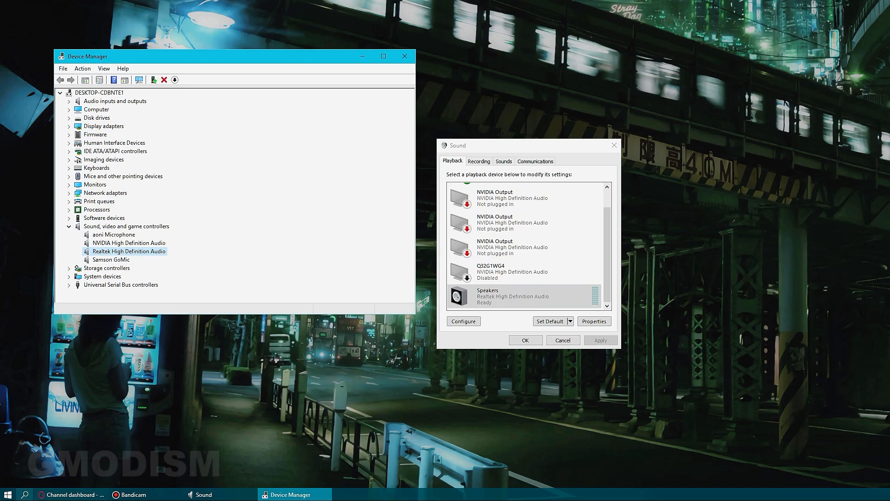
{"action": "mouse_move", "coordinate": [49, 461]}
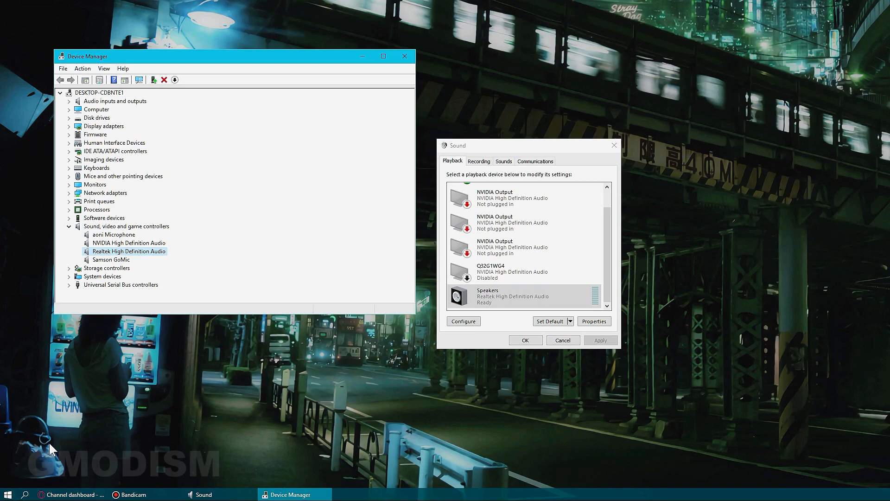
{"action": "mouse_move", "coordinate": [18, 480]}
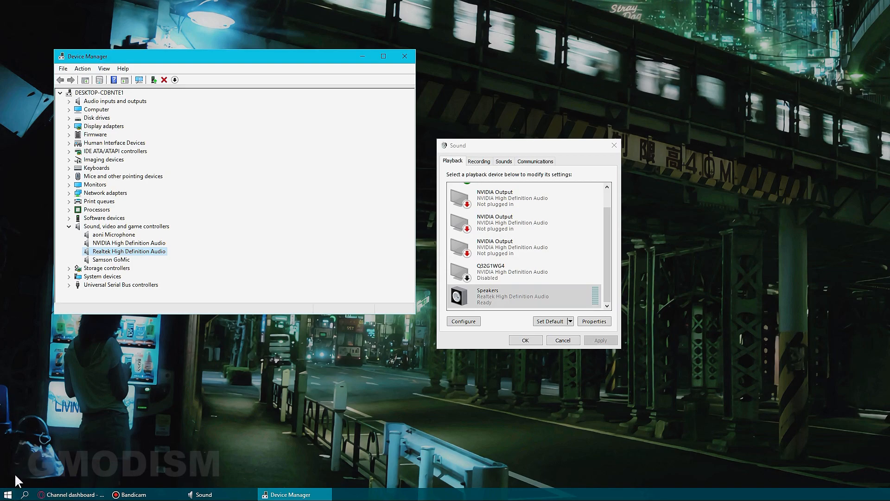
{"action": "mouse_move", "coordinate": [120, 438]}
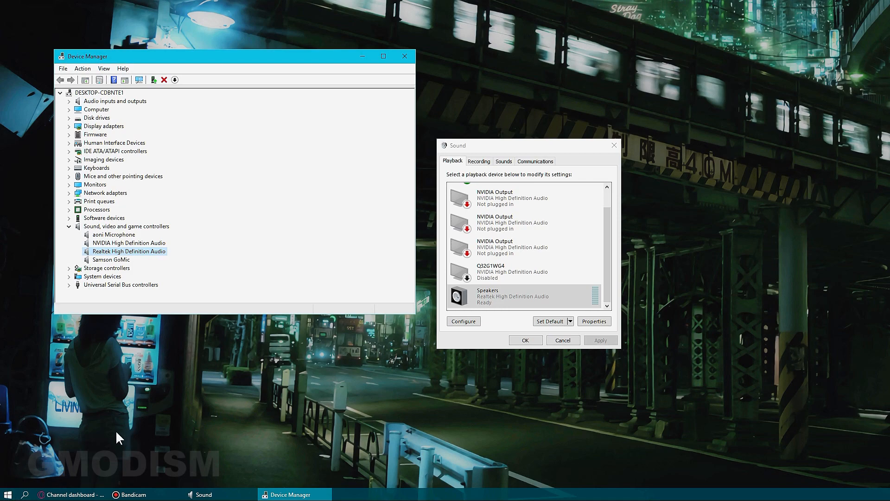
{"action": "mouse_move", "coordinate": [31, 480]}
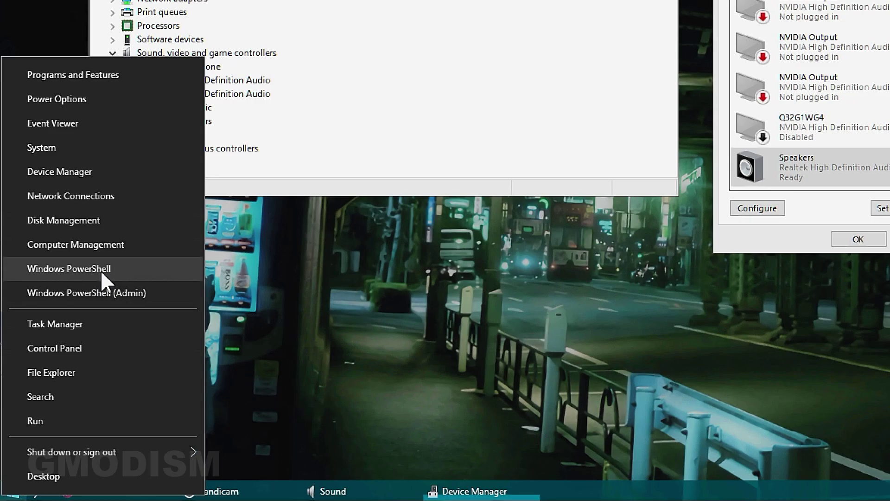
Step: Open Windows PowerShell from the Win+X menu for the baseboard query
{"action": "left_click", "coordinate": [70, 268]}
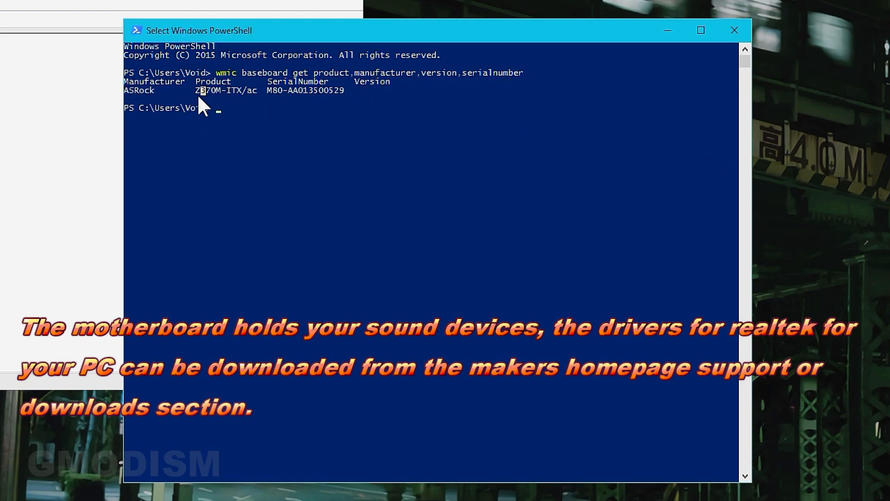
{"action": "mouse_move", "coordinate": [214, 100]}
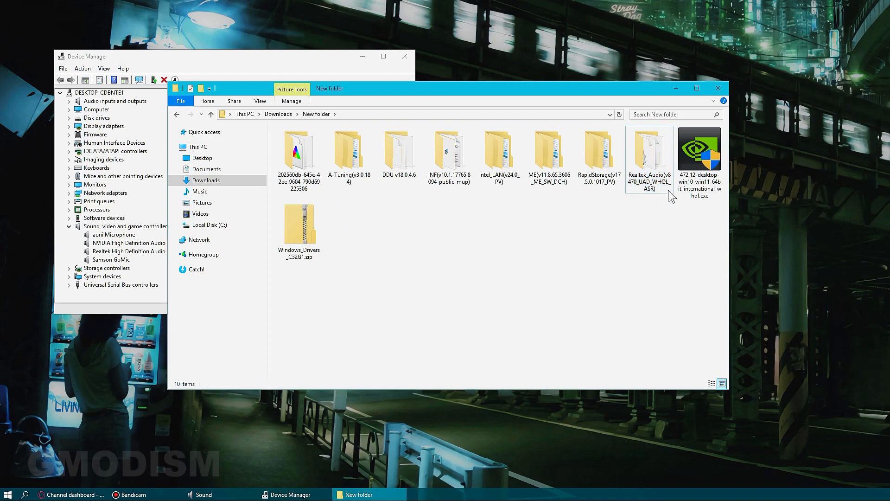
Step: Open the Realtek_Audio download folder and run Setup.exe
{"action": "double_click", "coordinate": [648, 148]}
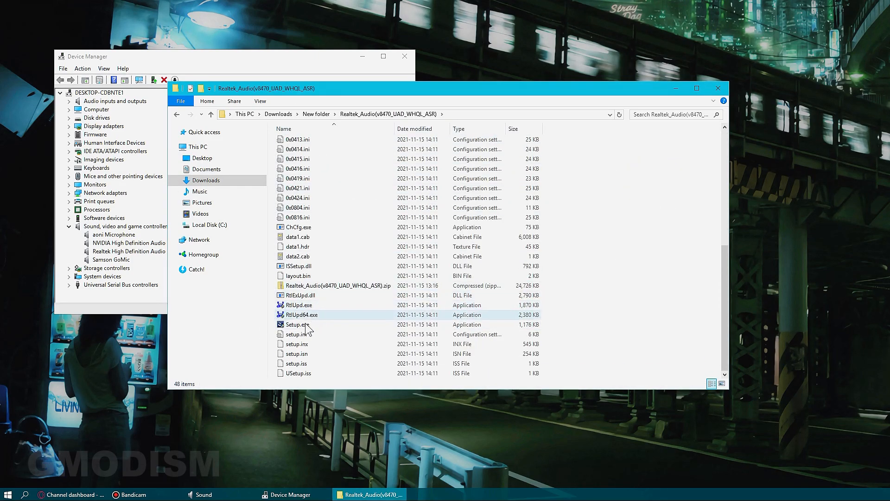
{"action": "double_click", "coordinate": [297, 324]}
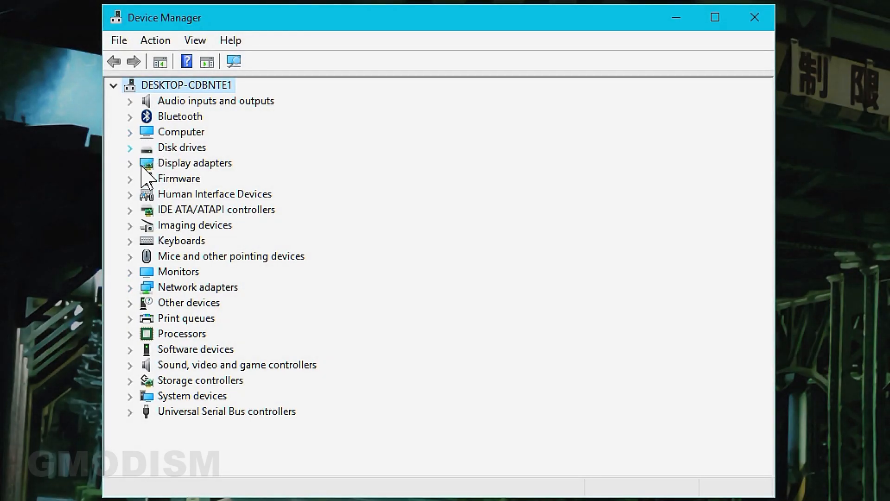
{"action": "mouse_move", "coordinate": [142, 127]}
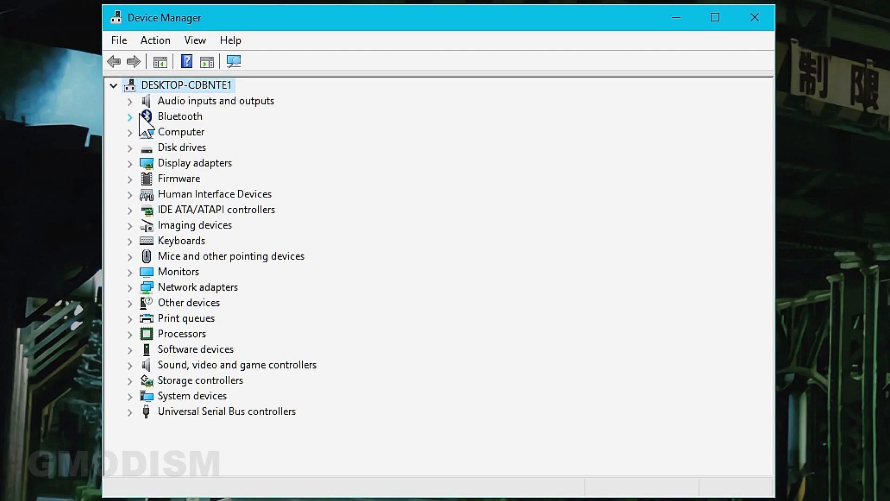
Step: Change the Speakers (Realtek High Definition Audio) driver to Generic software device from installed drivers
{"action": "left_click", "coordinate": [130, 101]}
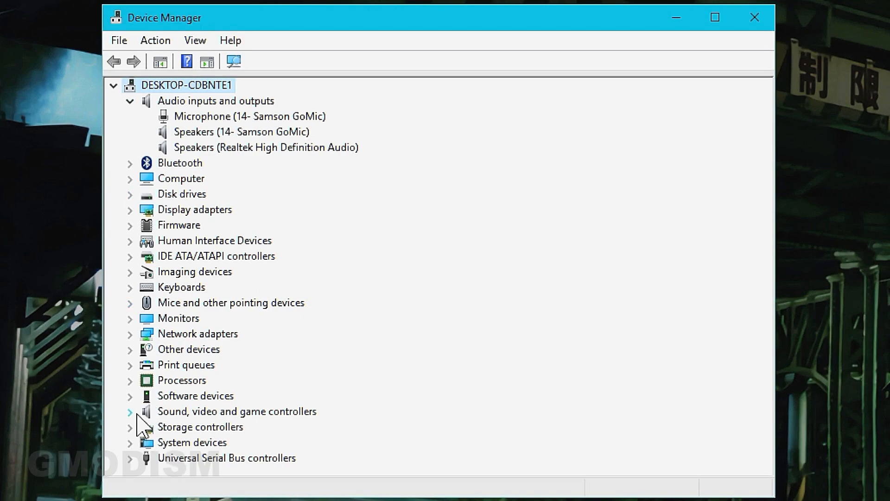
{"action": "left_click", "coordinate": [130, 410]}
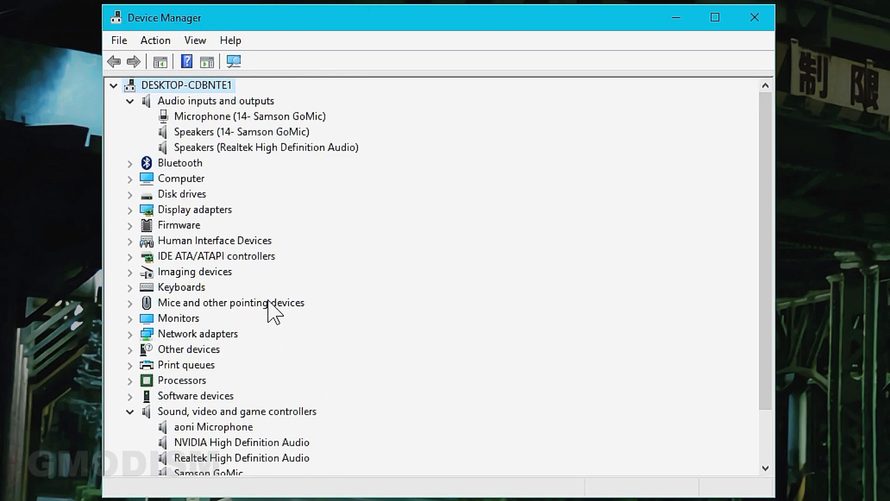
{"action": "scroll", "scroll_direction": "down", "scroll_amount": 3}
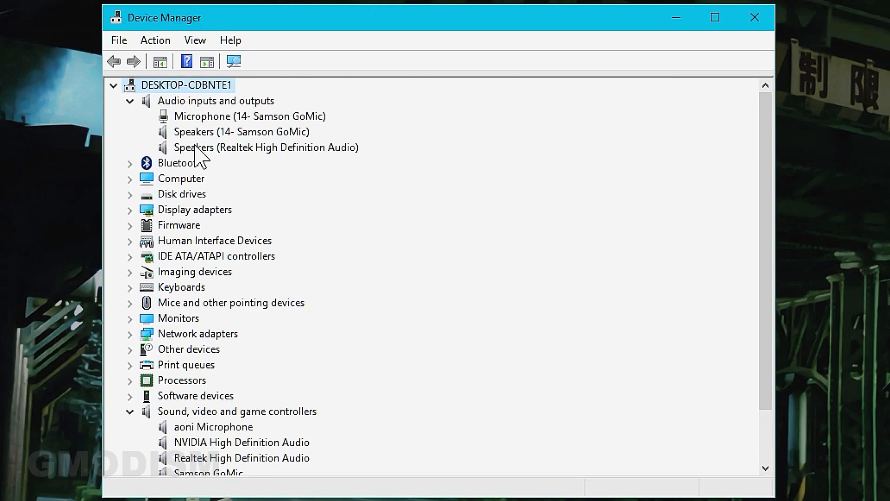
{"action": "left_click", "coordinate": [262, 147]}
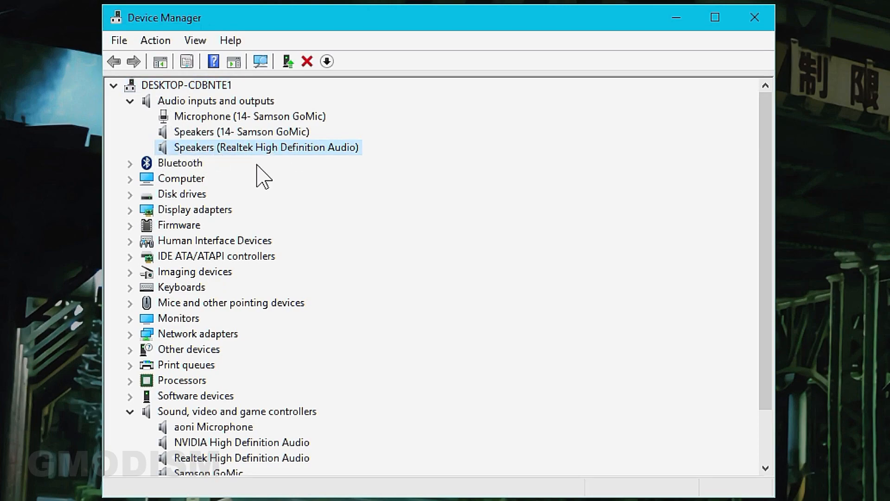
{"action": "double_click", "coordinate": [259, 146]}
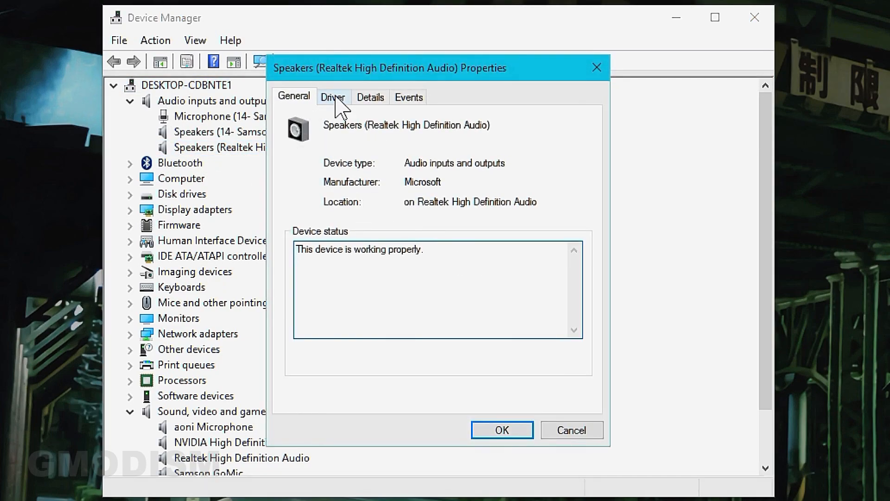
{"action": "left_click", "coordinate": [333, 96]}
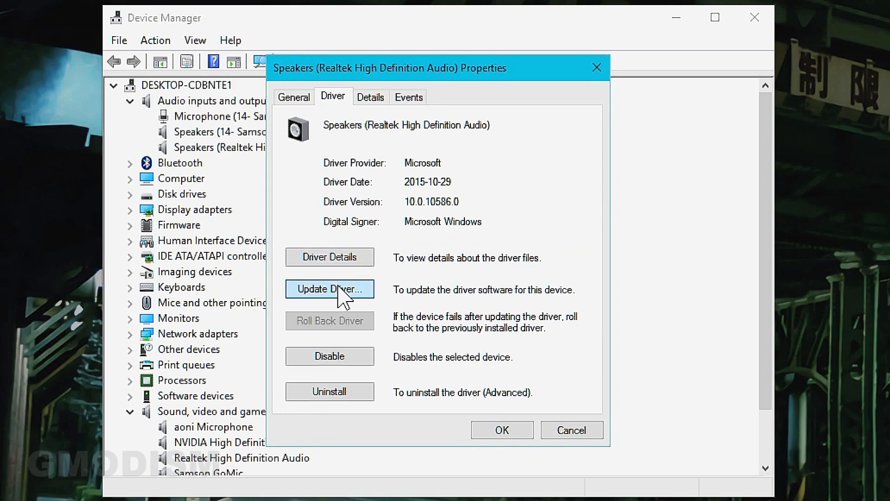
{"action": "left_click", "coordinate": [329, 289]}
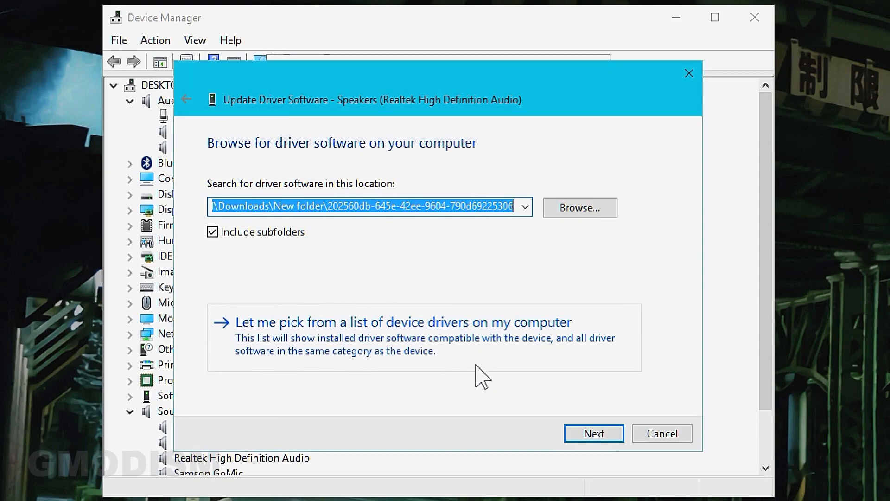
{"action": "mouse_move", "coordinate": [456, 346]}
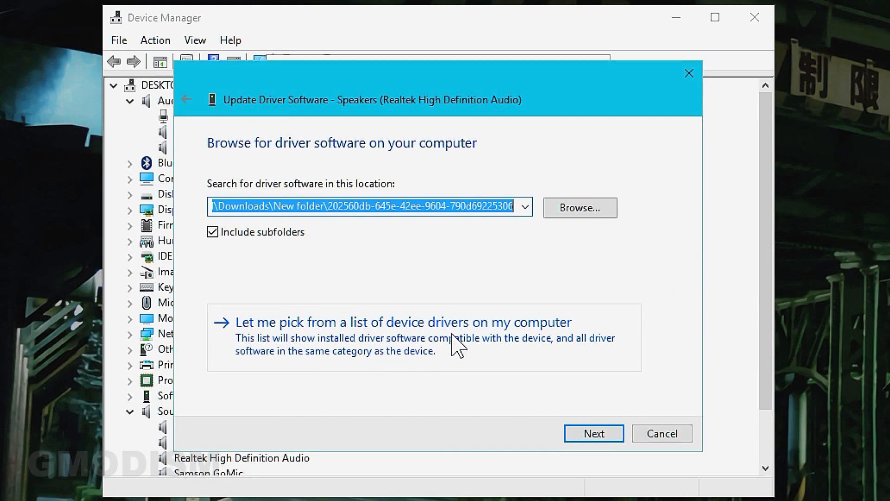
{"action": "left_click", "coordinate": [404, 323]}
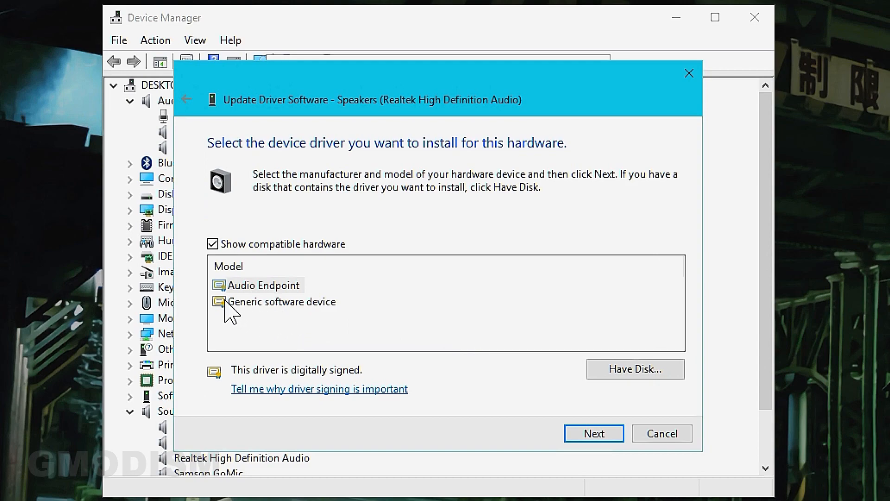
{"action": "left_click", "coordinate": [283, 301]}
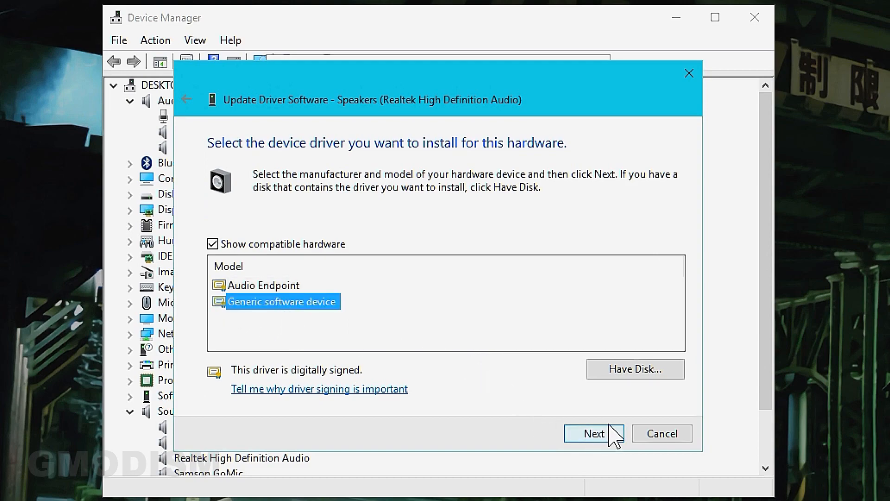
{"action": "left_click", "coordinate": [594, 434]}
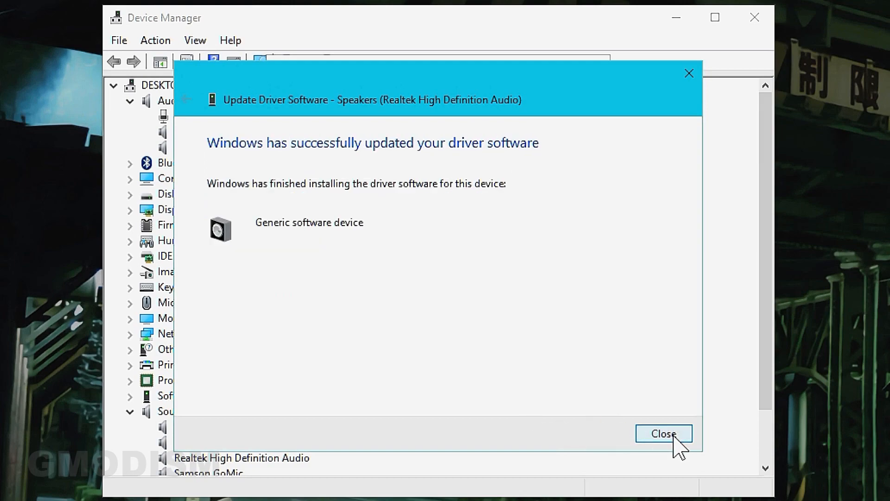
{"action": "left_click", "coordinate": [664, 433]}
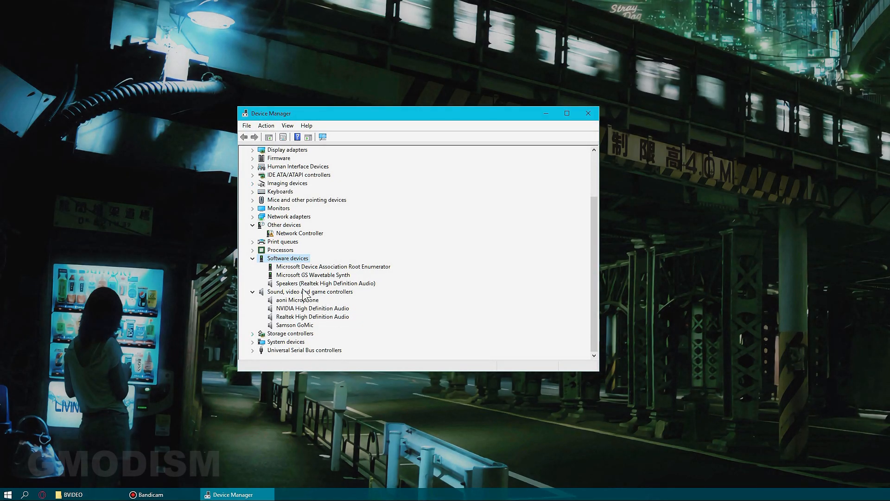
Step: Switch the Realtek controller to the High Definition Audio Device driver, accepting the warning
{"action": "left_click", "coordinate": [313, 317]}
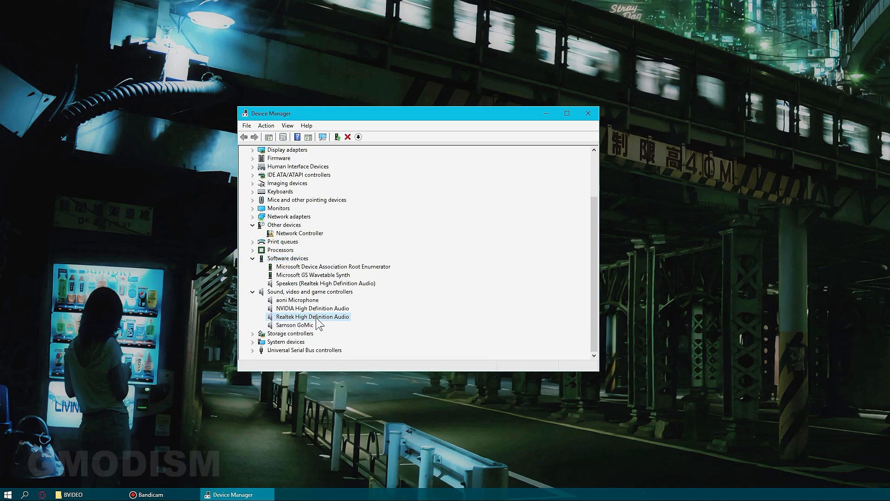
{"action": "right_click", "coordinate": [313, 316]}
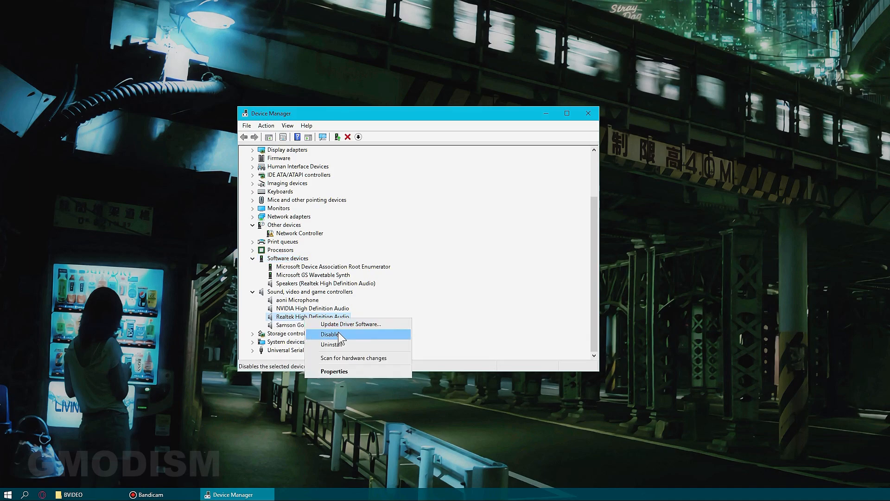
{"action": "mouse_move", "coordinate": [357, 324]}
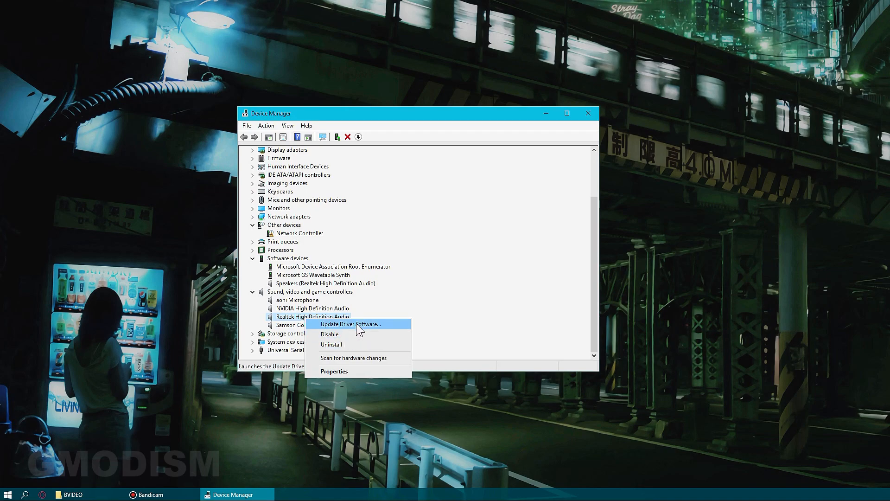
{"action": "left_click", "coordinate": [351, 324]}
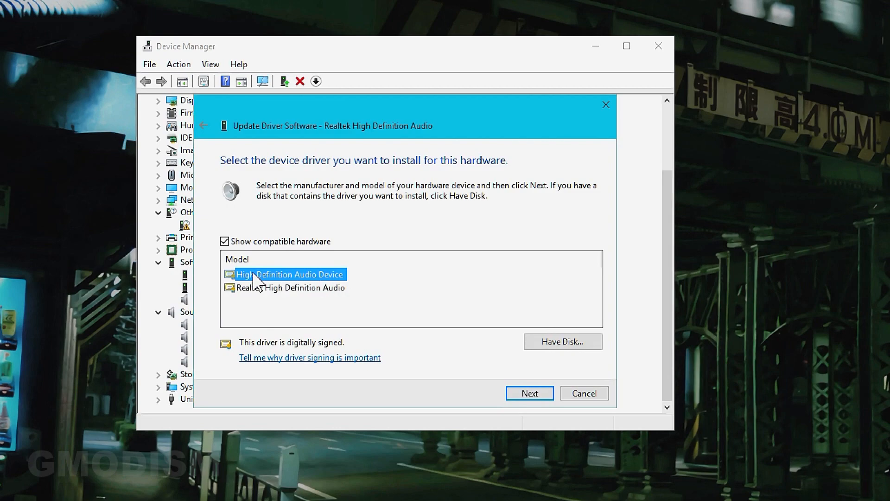
{"action": "left_click", "coordinate": [530, 393]}
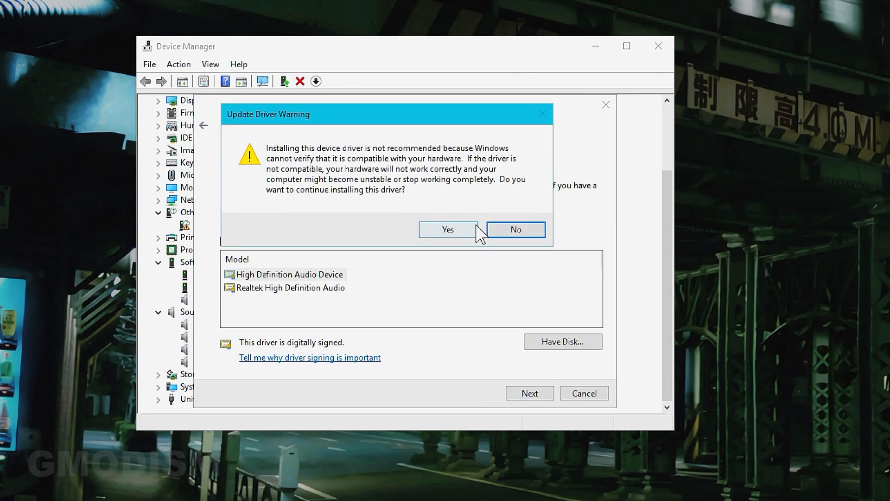
{"action": "left_click", "coordinate": [447, 229]}
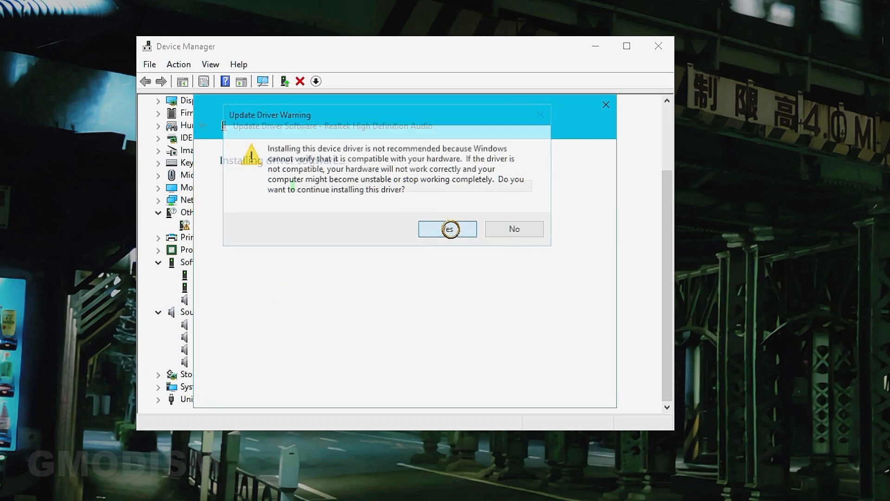
{"action": "left_click", "coordinate": [448, 228]}
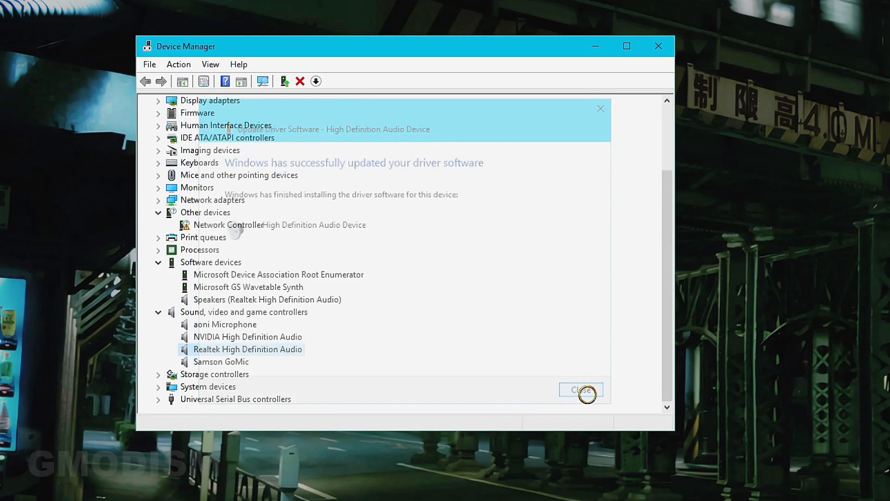
{"action": "left_click", "coordinate": [583, 390]}
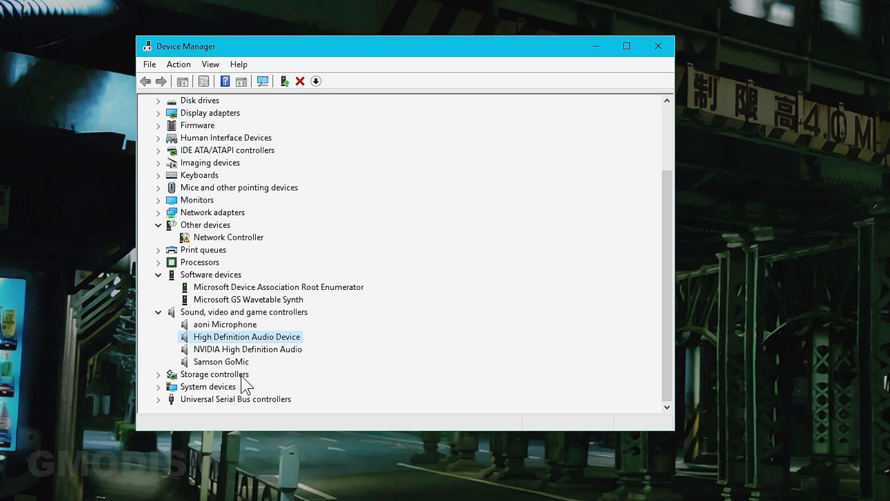
{"action": "mouse_move", "coordinate": [262, 356]}
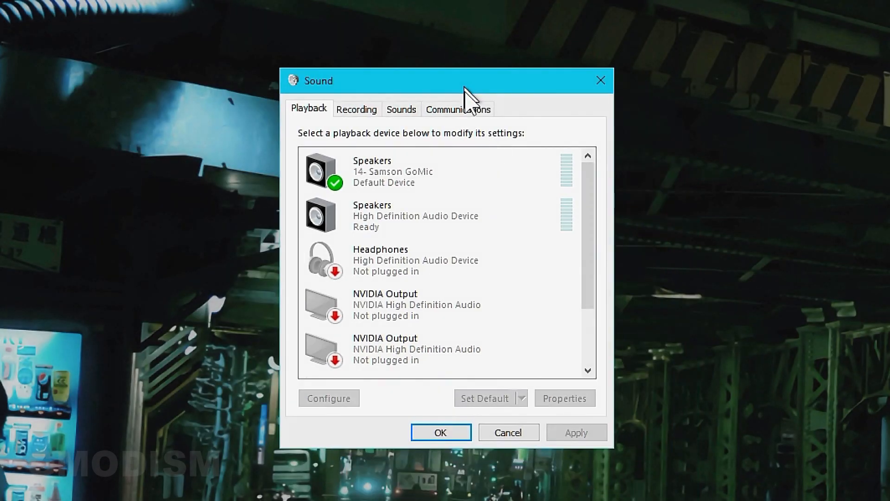
Step: Scroll the Playback list to see Speakers and Headphones on High Definition Audio Device
{"action": "scroll", "scroll_direction": "down", "scroll_amount": 3}
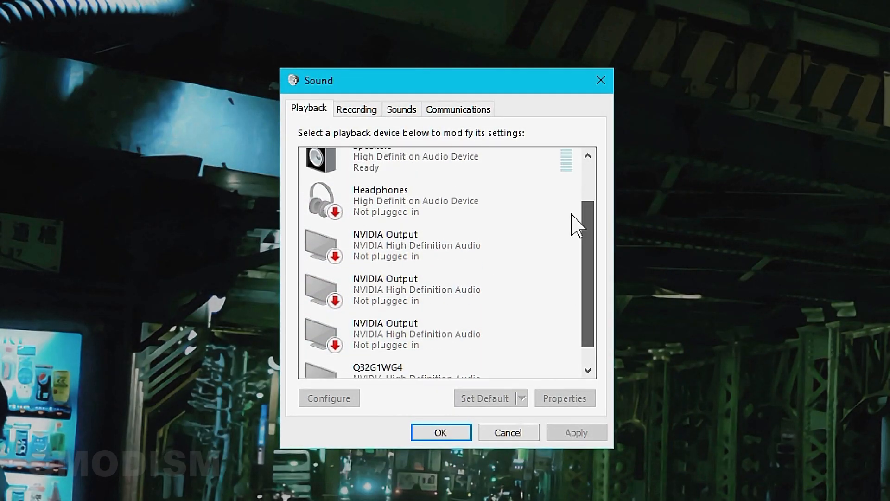